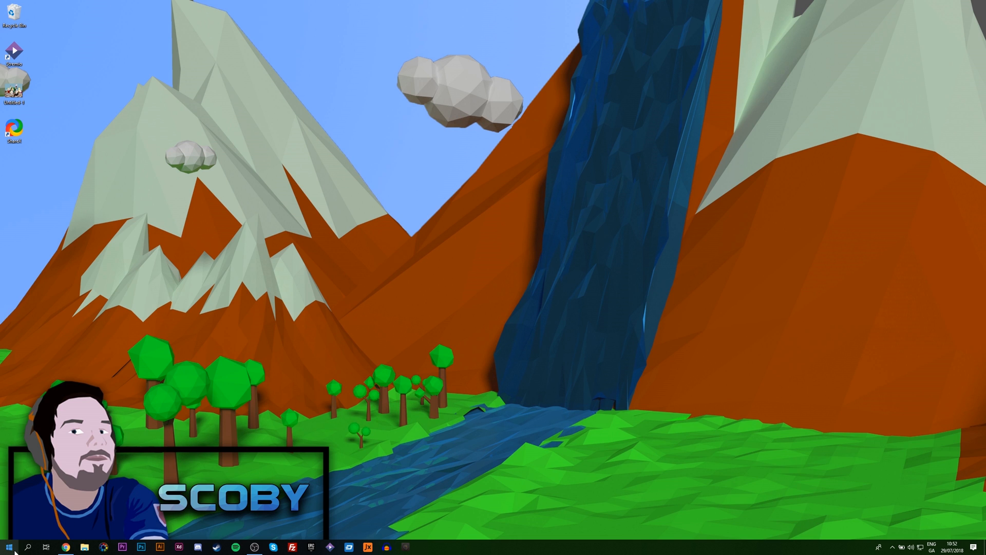
# Step: Launch Microsoft Store from the Start menu
pyautogui.click(13, 542)
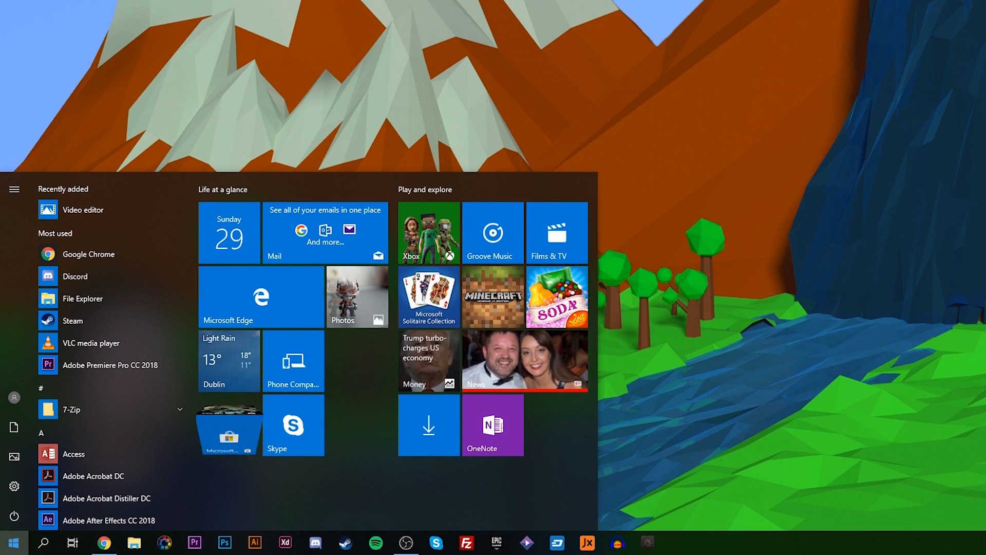
pyautogui.write('steam')
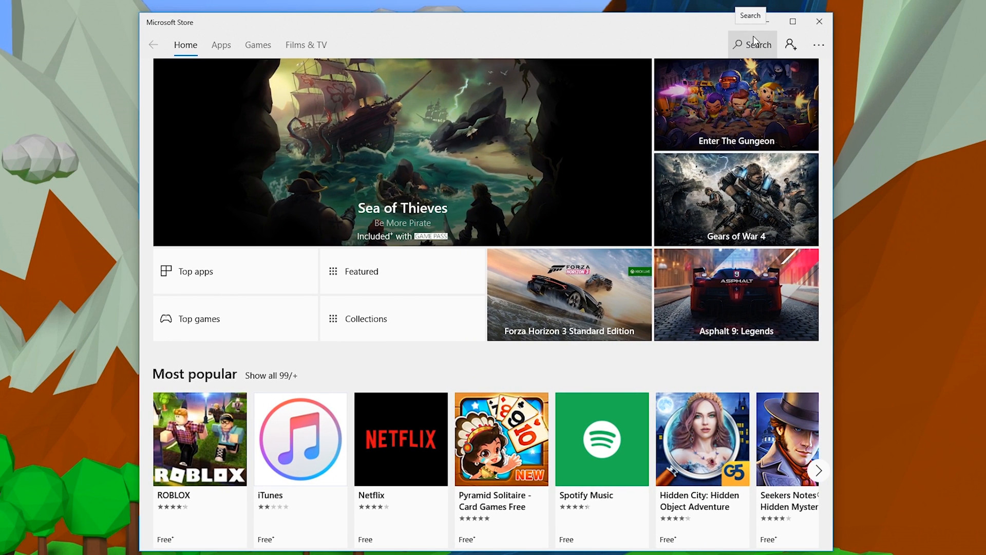
# Step: Find the Netflix app in the Store and install it with Get
pyautogui.click(752, 44)
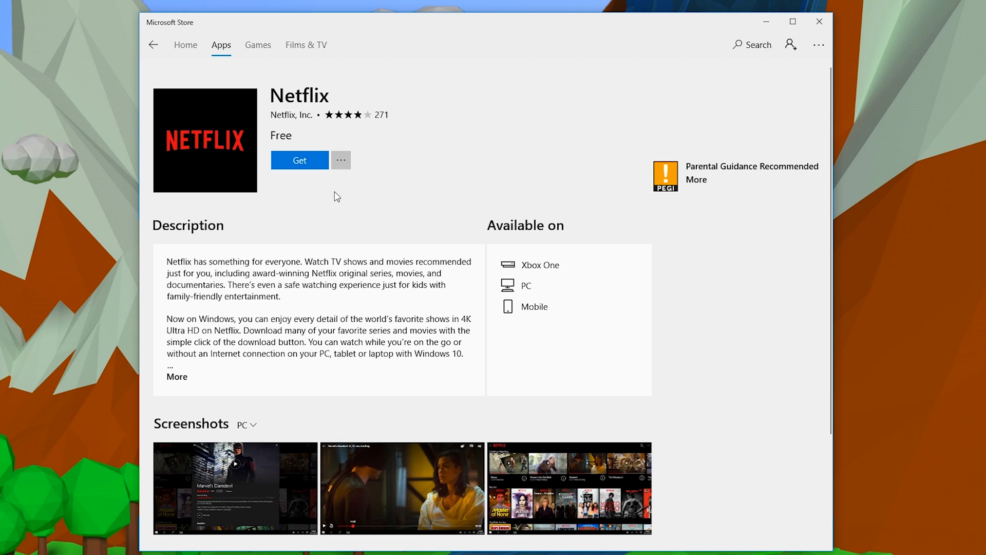
pyautogui.click(300, 159)
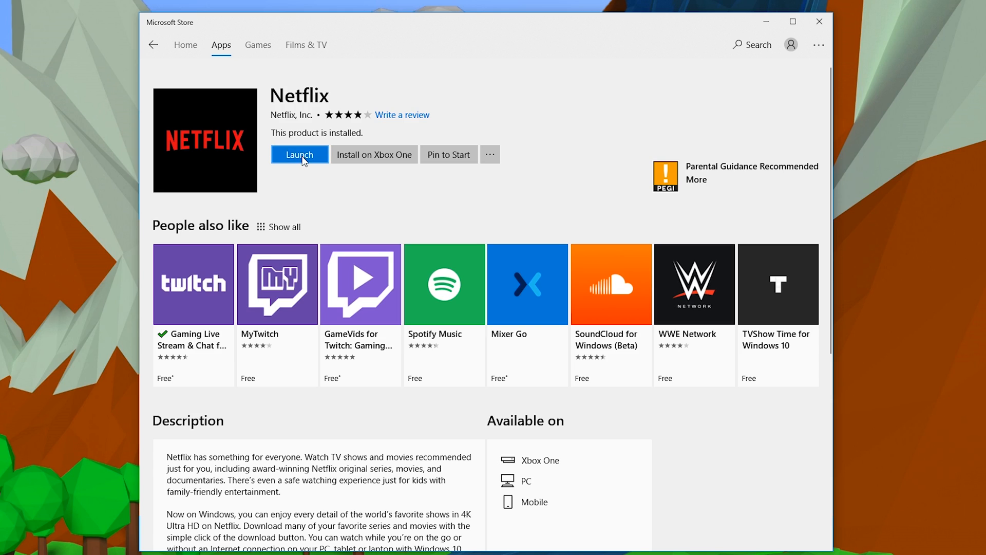
# Step: Launch Netflix, sign in, and dismiss the Download & Go notice
pyautogui.click(300, 154)
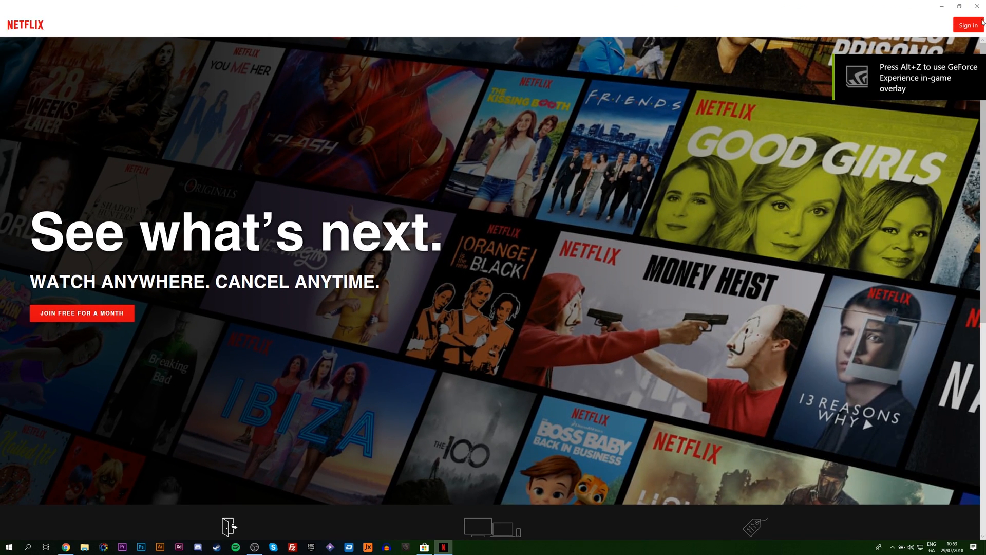
pyautogui.click(969, 24)
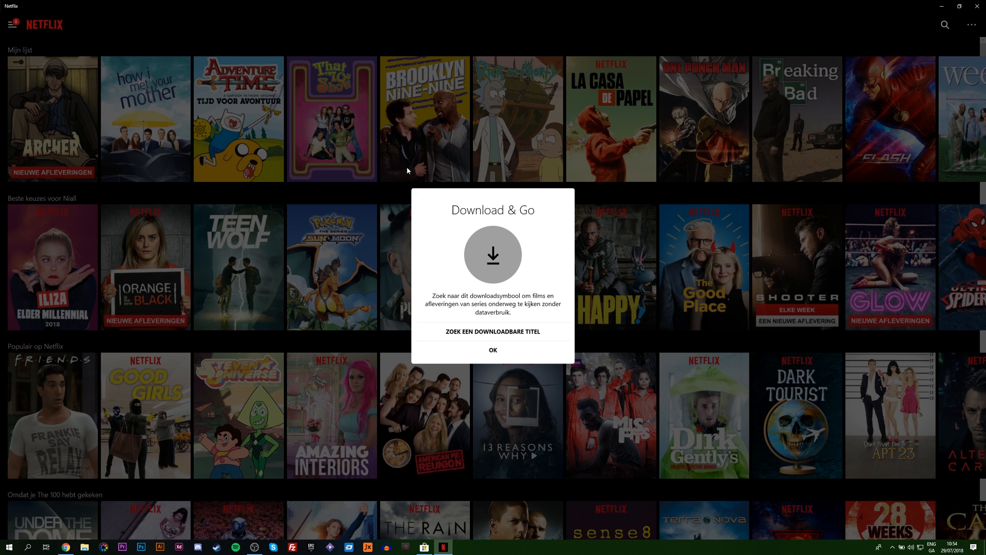
pyautogui.moveTo(497, 281)
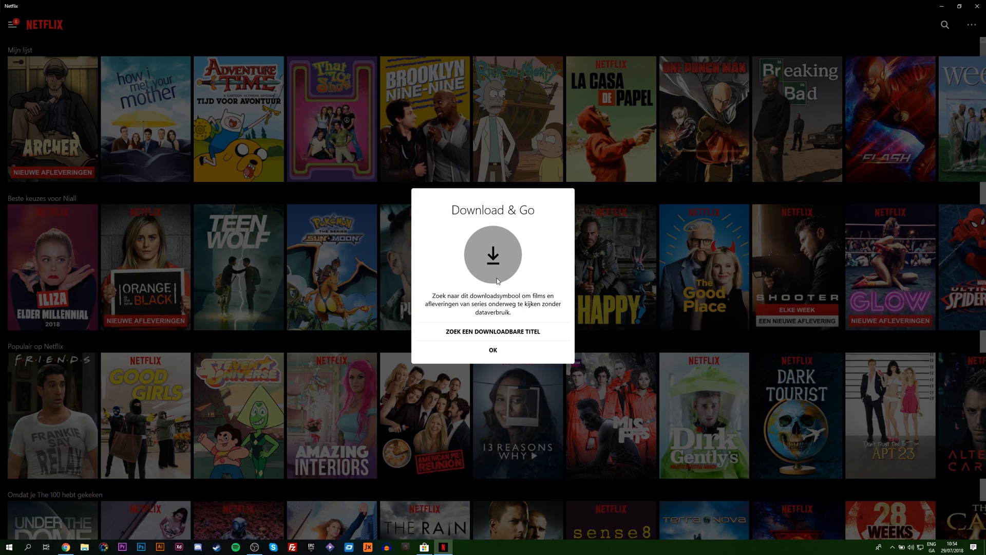
pyautogui.moveTo(499, 281)
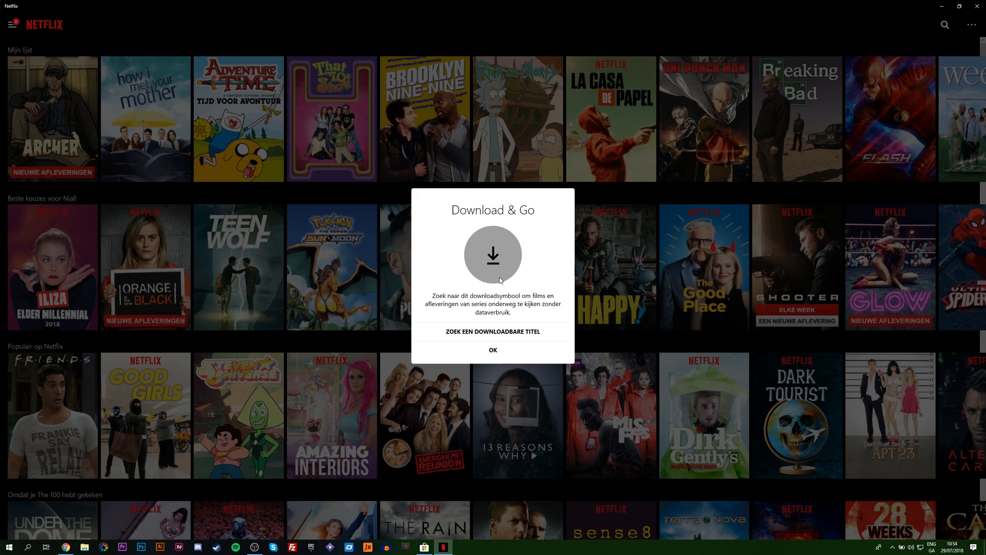
pyautogui.click(493, 350)
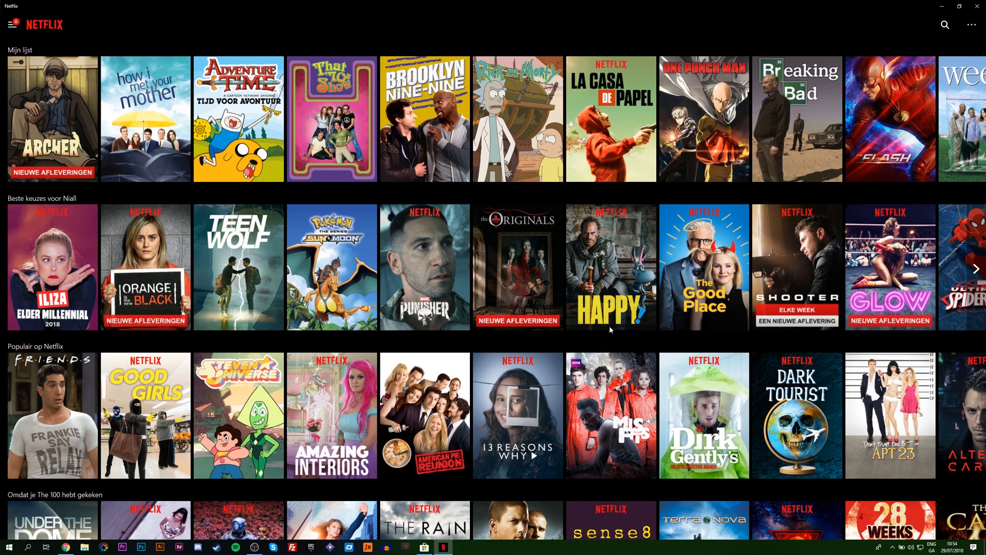
pyautogui.moveTo(51, 413)
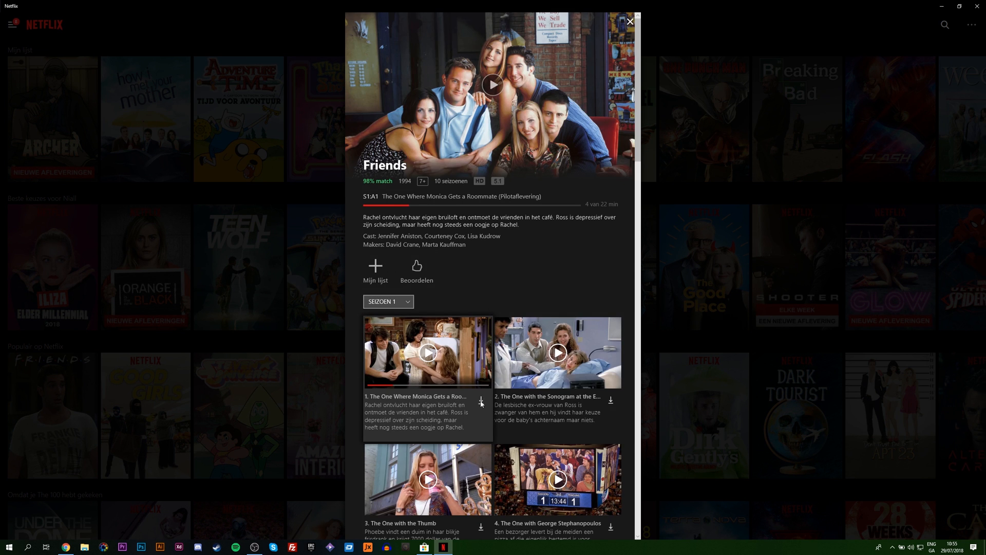
# Step: Download Friends season 1 episode 1, then close the details panel
pyautogui.click(480, 400)
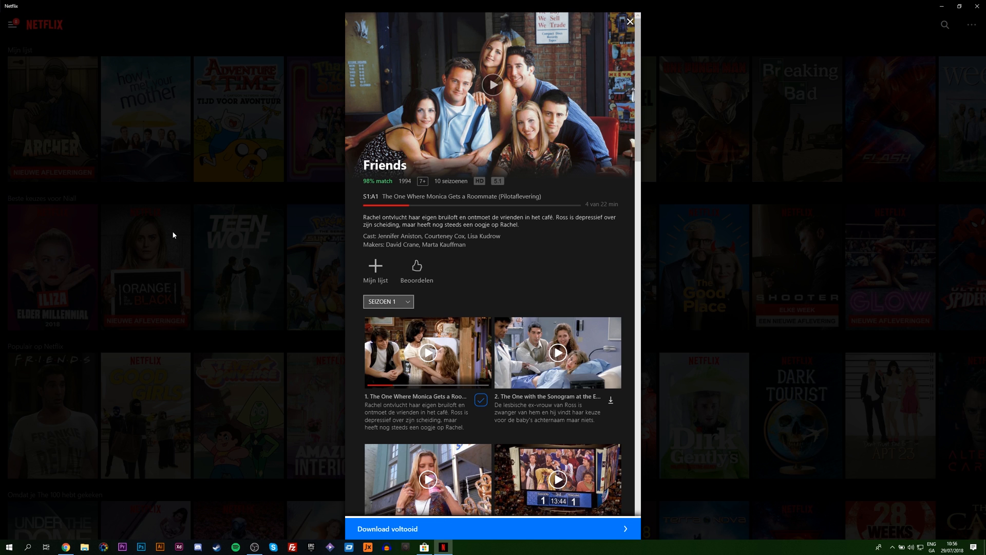
pyautogui.click(629, 21)
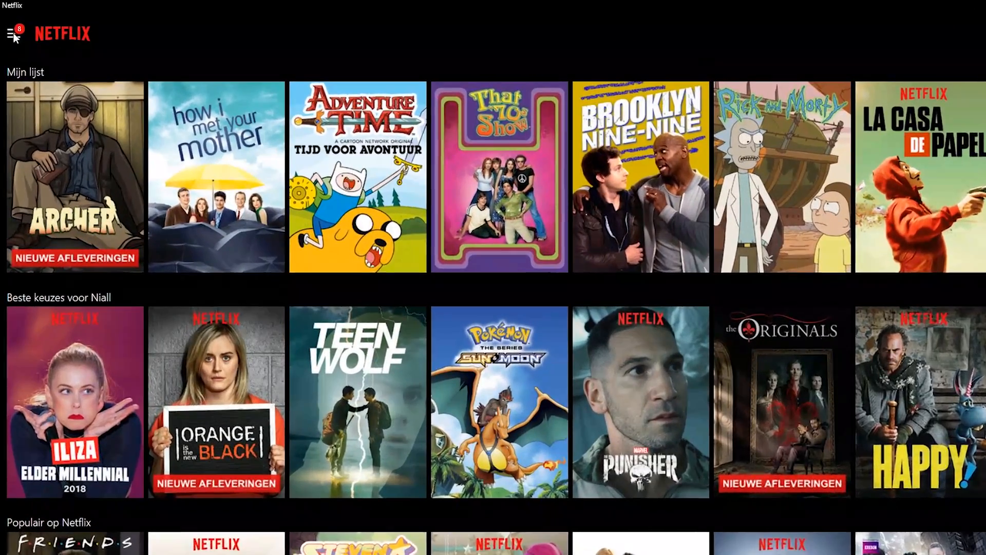
# Step: Play Friends episode 1 from Mijn downloads in the hamburger menu
pyautogui.click(12, 33)
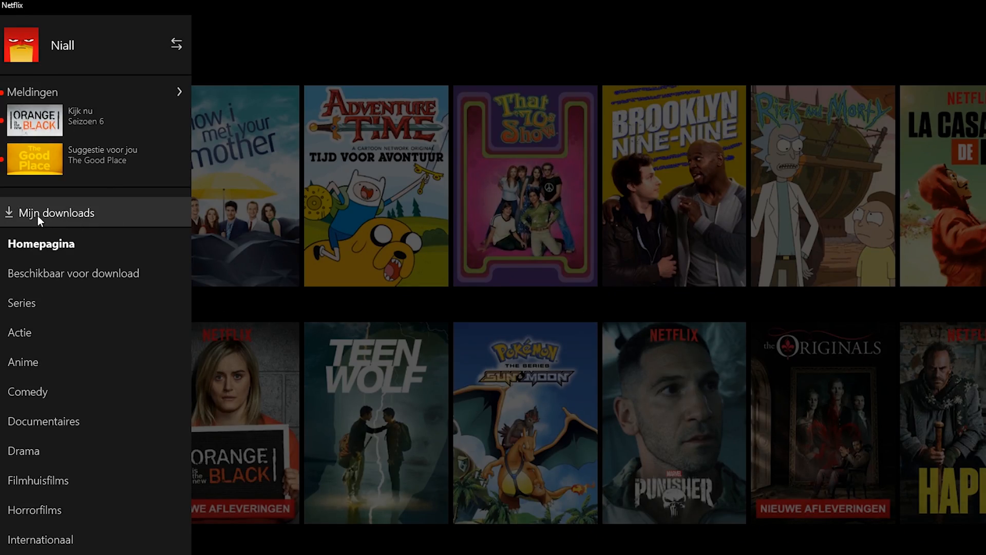
pyautogui.moveTo(65, 216)
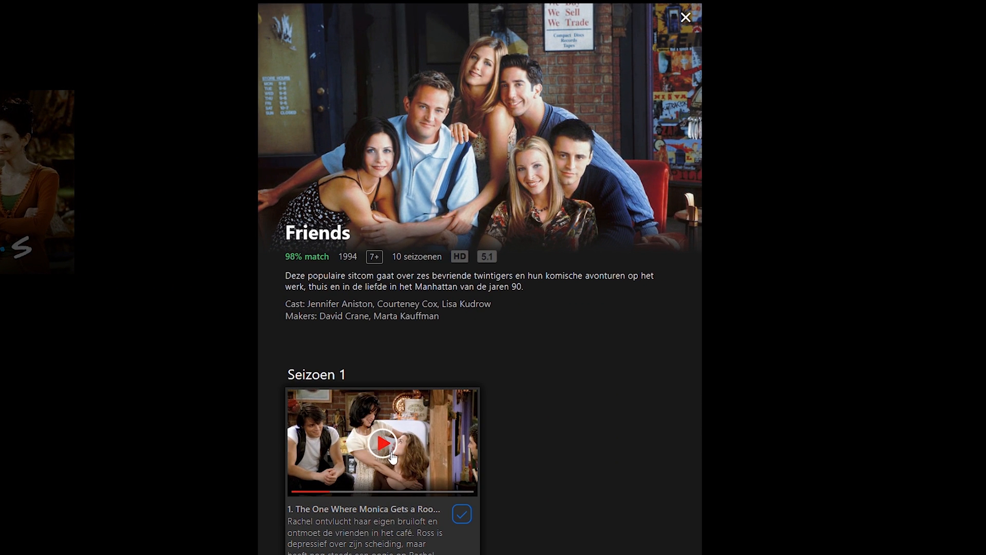
pyautogui.click(382, 443)
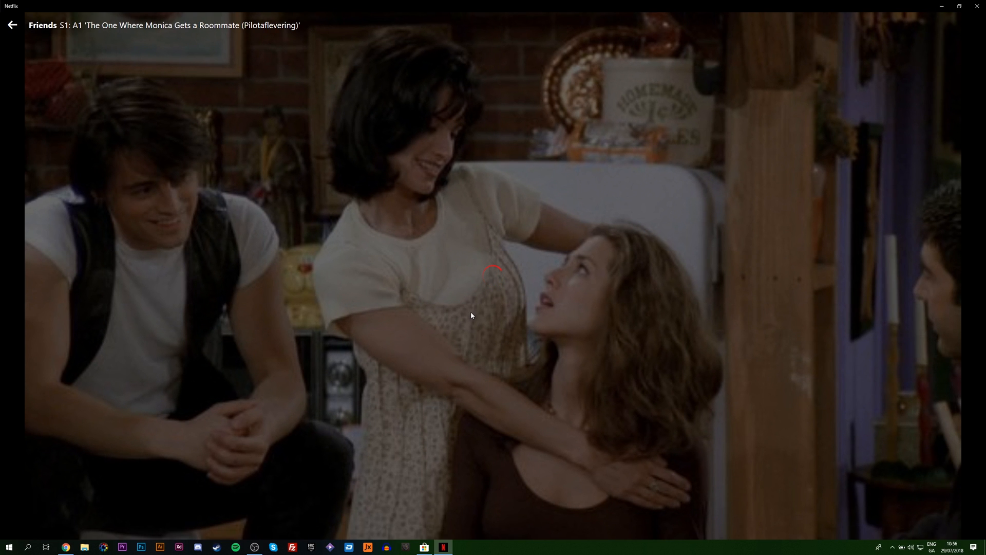